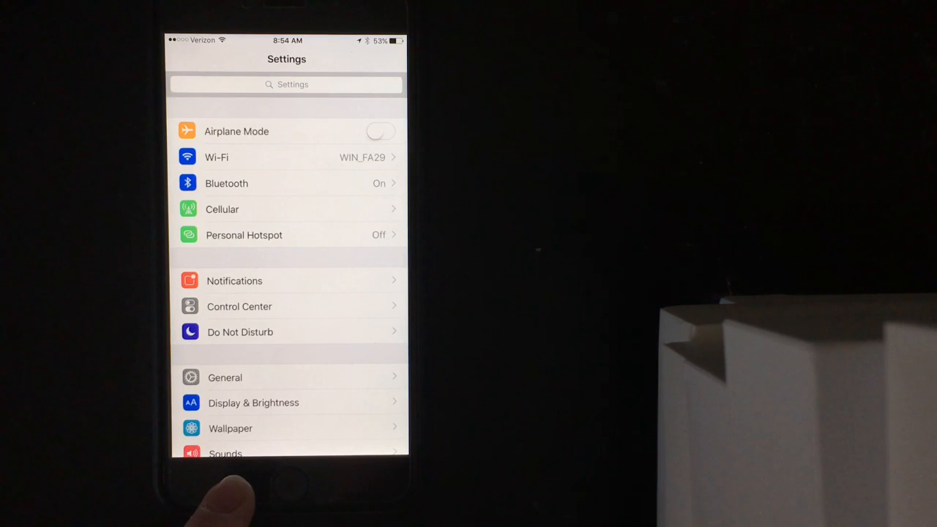
- Turn on Blue Light Reduction under Display & Brightness
click(254, 403)
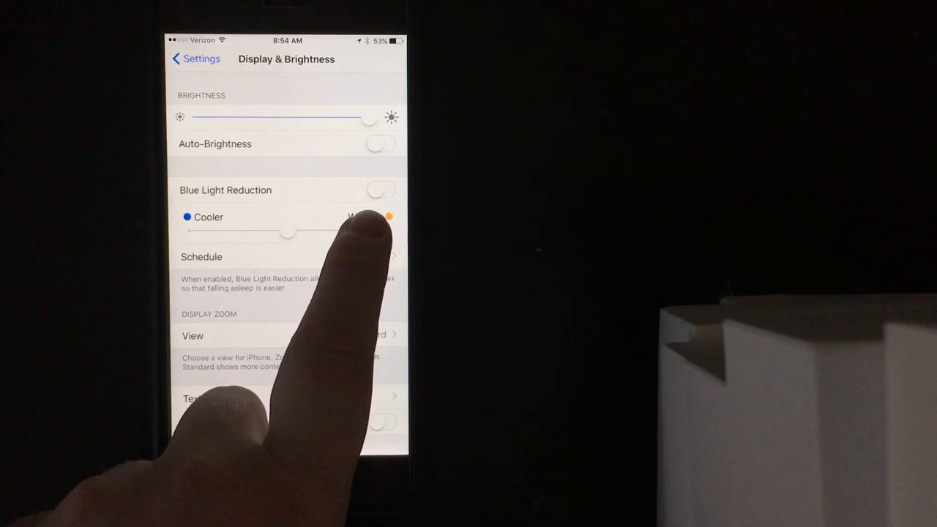
click(381, 191)
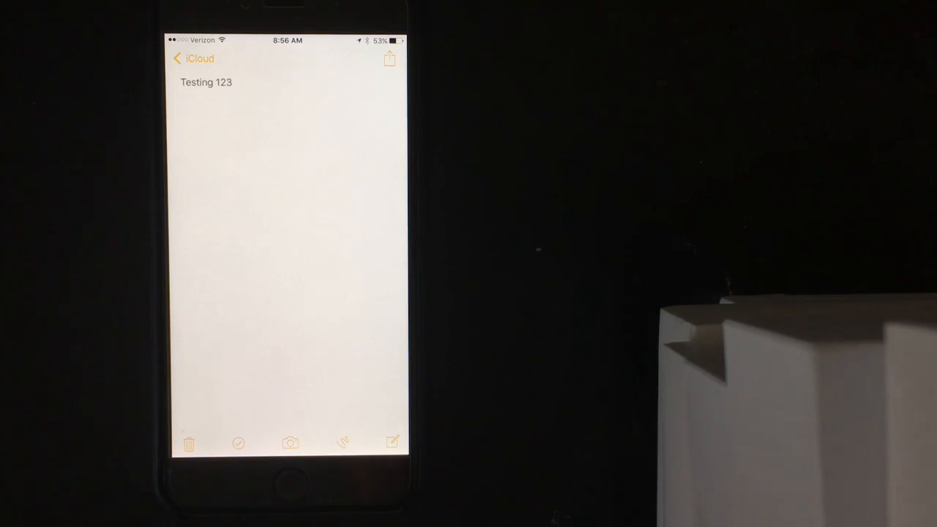
- Bring up the share sheet for the 'Testing 123' note
click(389, 58)
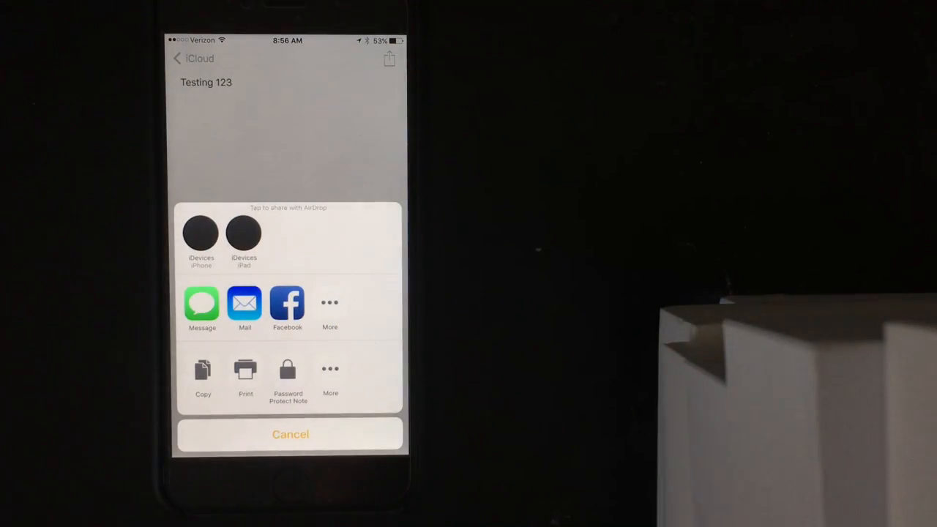
click(287, 373)
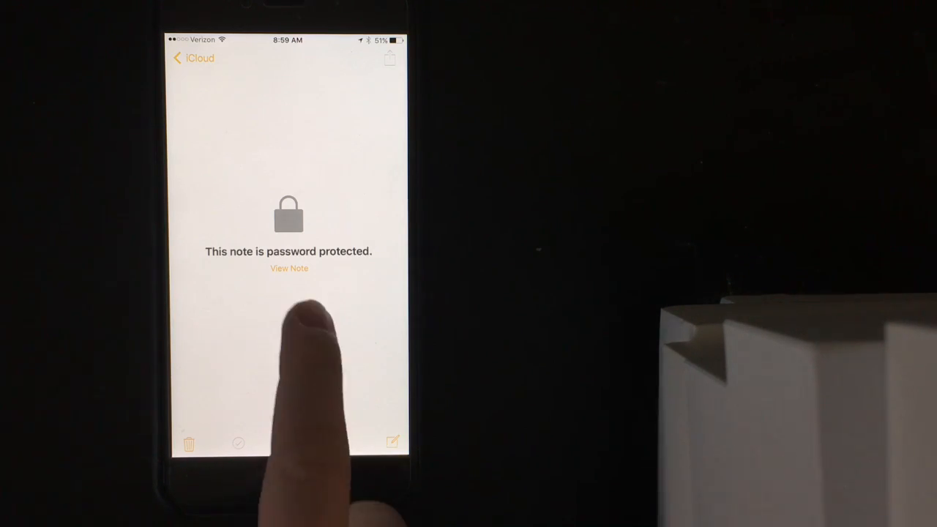
- Request to view the locked 'Testing 123' note, triggering the Touch ID prompt
click(288, 268)
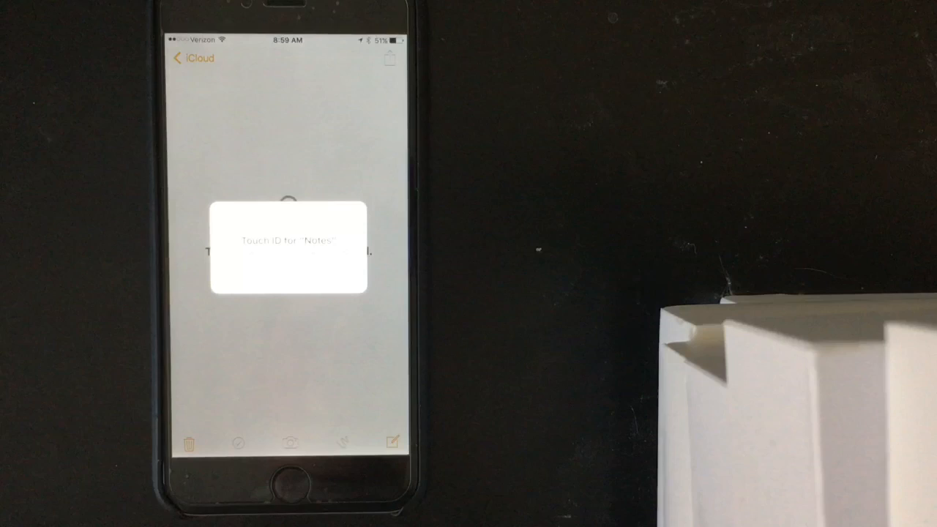